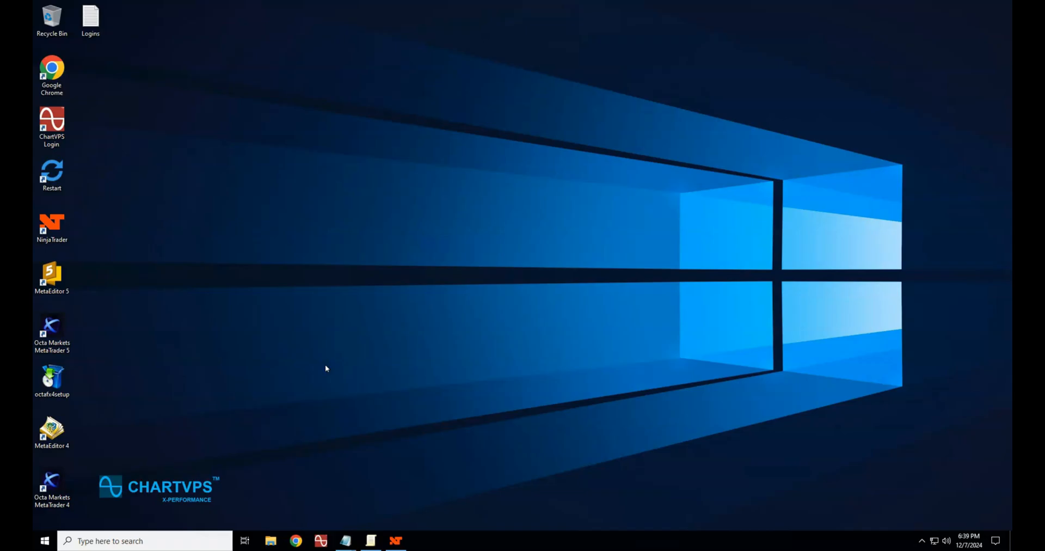
{"action": "mouse_move", "coordinate": [327, 368]}
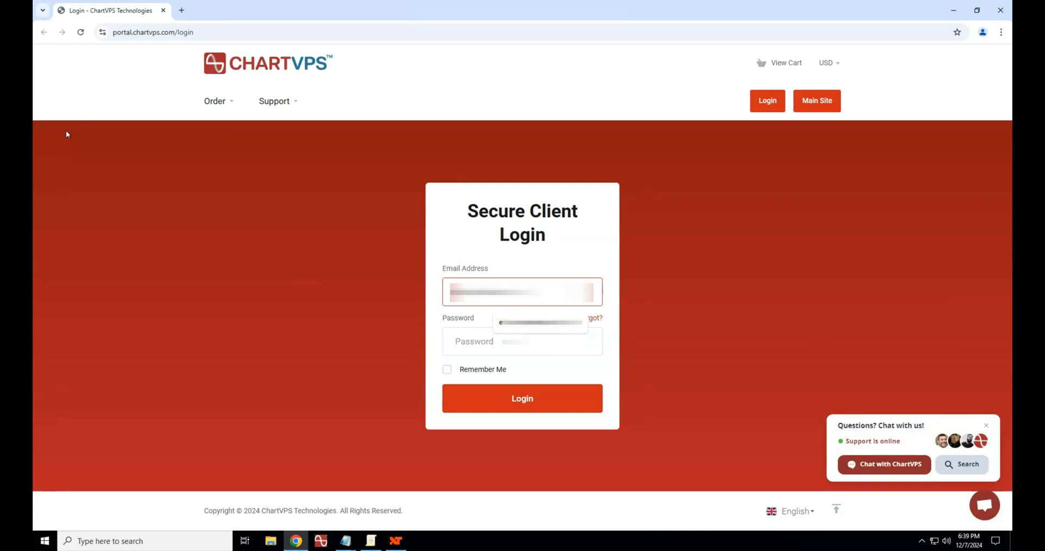
- Sign in to the client area using the browser's saved email and password
{"action": "left_click", "coordinate": [522, 340]}
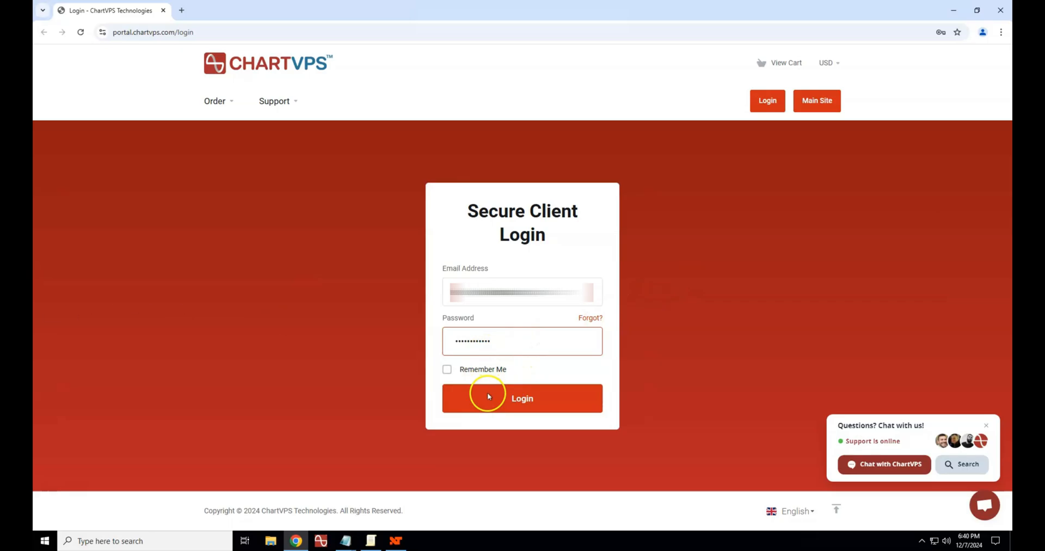
{"action": "left_click", "coordinate": [522, 399]}
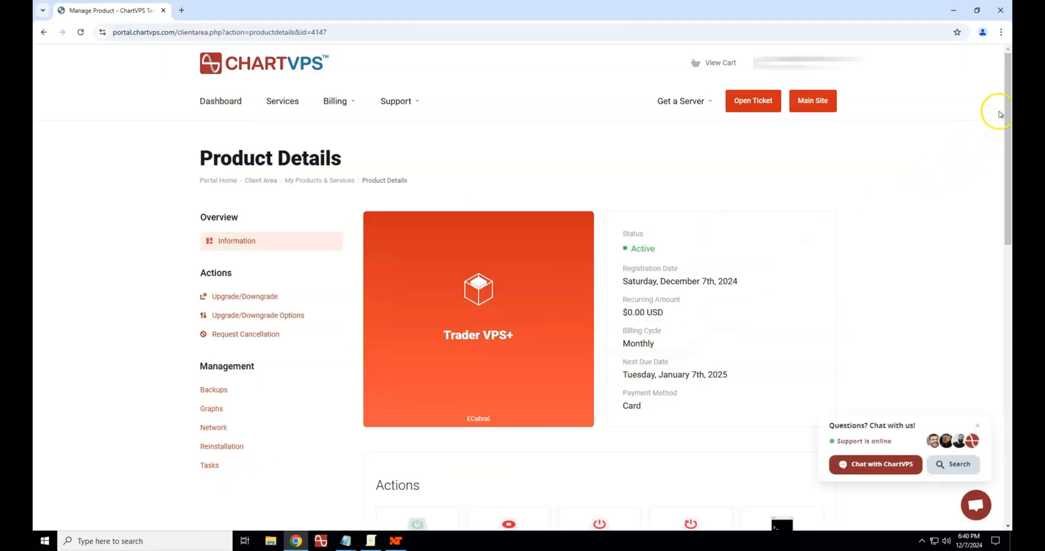
- Scroll down the Trader VPS+ Product Details page to the server information
{"action": "scroll", "scroll_direction": "down", "scroll_amount": 3}
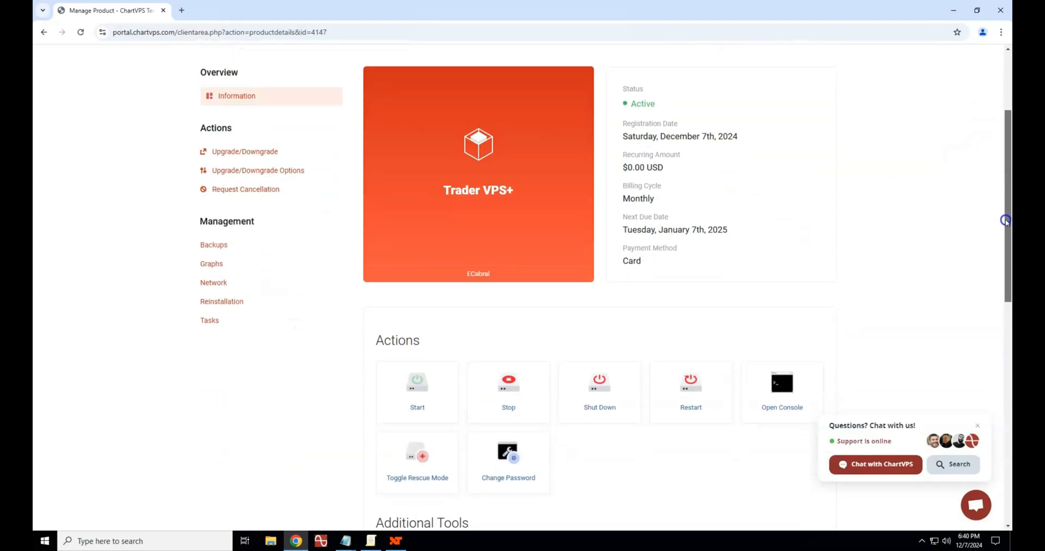
{"action": "scroll", "scroll_direction": "down", "scroll_amount": 3}
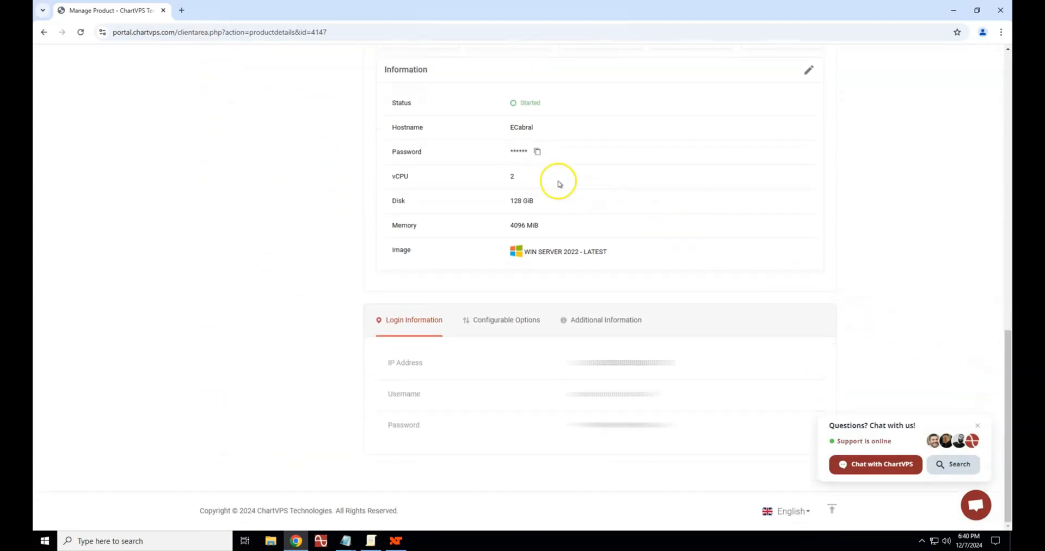
{"action": "mouse_move", "coordinate": [522, 130]}
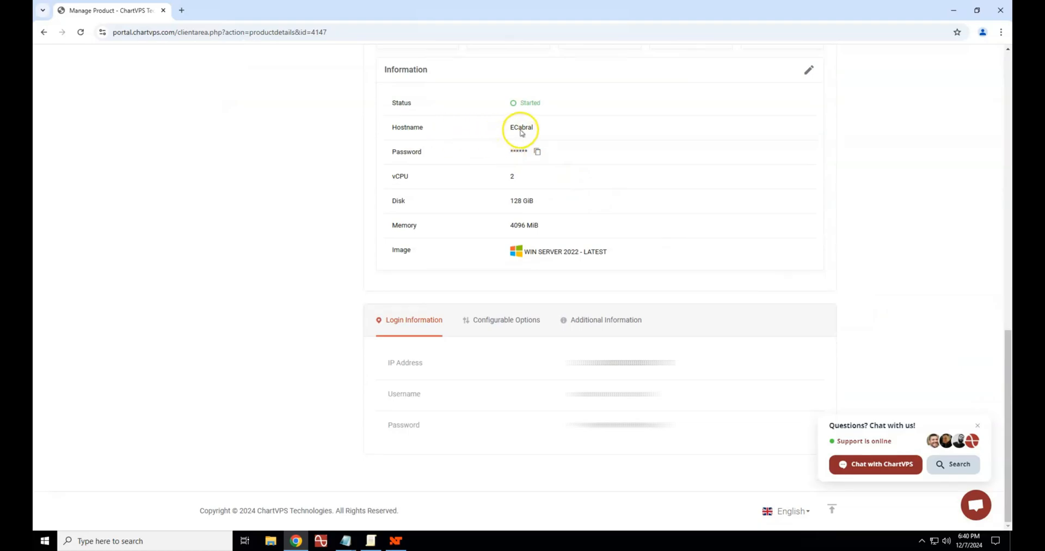
- Copy the server hostname, then the server password, to the clipboard
{"action": "double_click", "coordinate": [520, 127]}
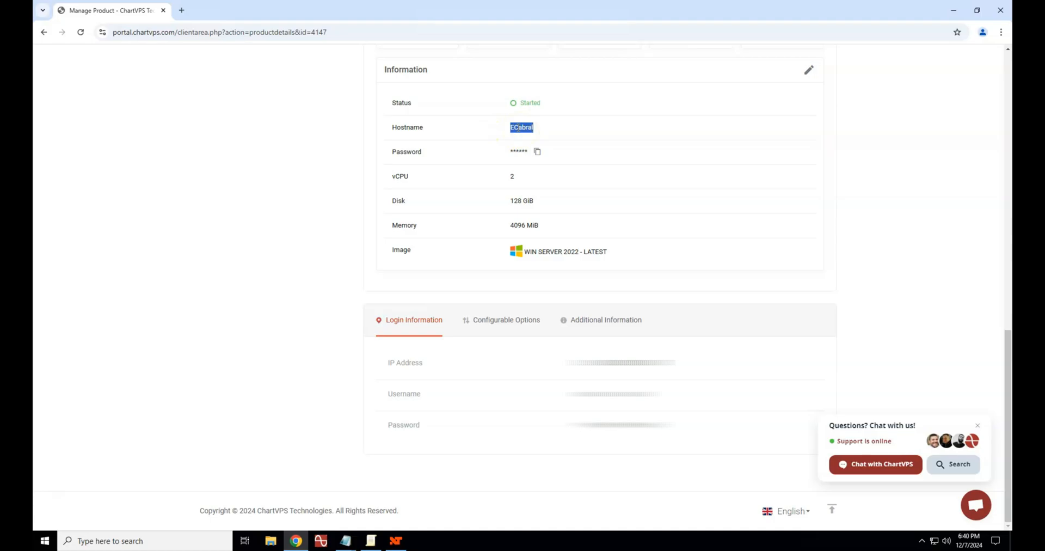
{"action": "mouse_move", "coordinate": [537, 151]}
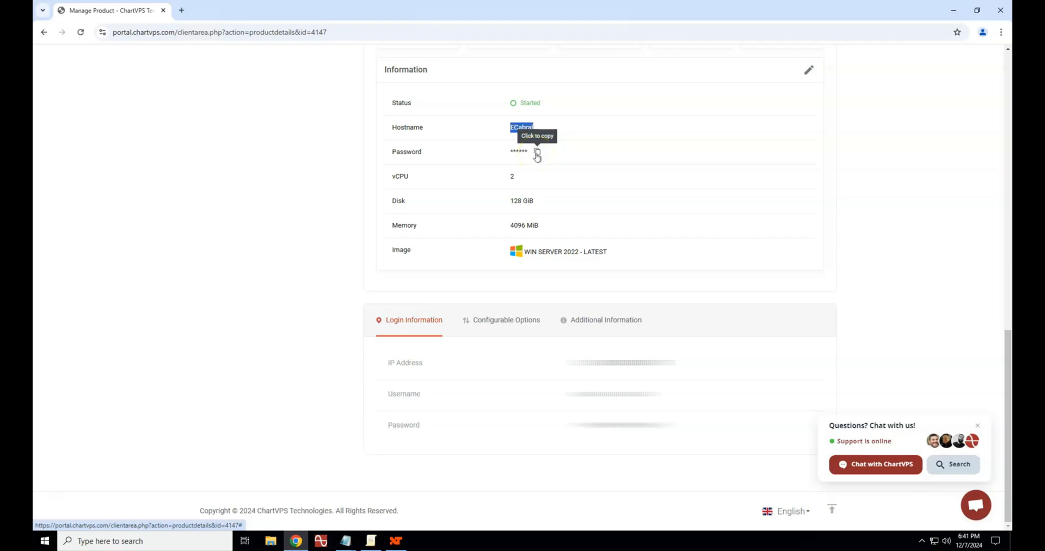
{"action": "left_click", "coordinate": [537, 154]}
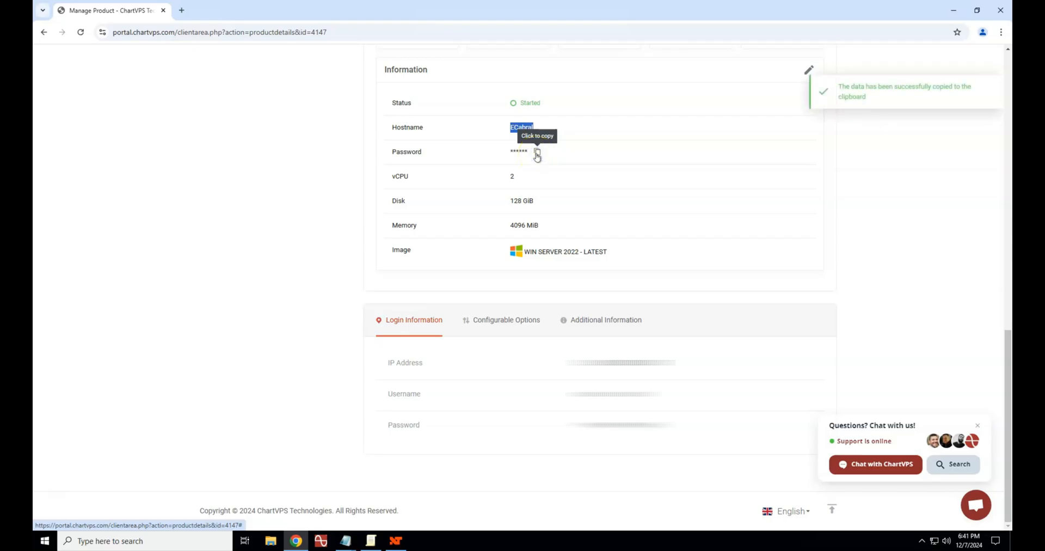